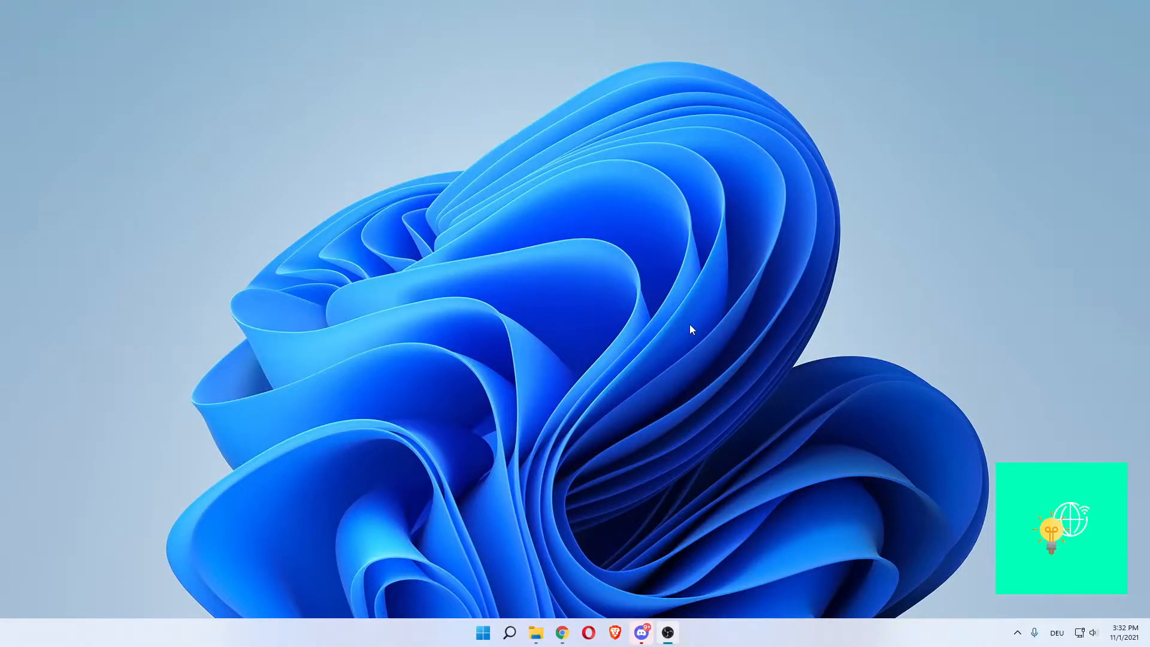
{"action": "mouse_move", "coordinate": [688, 272]}
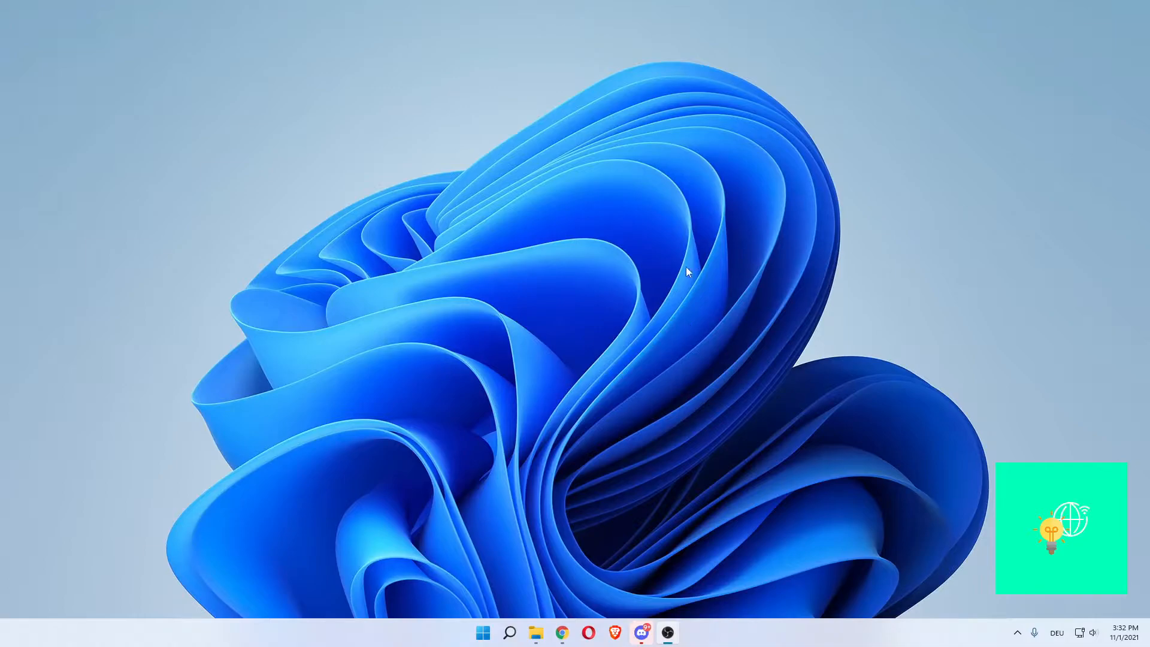
{"action": "mouse_move", "coordinate": [491, 476]}
{"action": "type", "text": "s"}
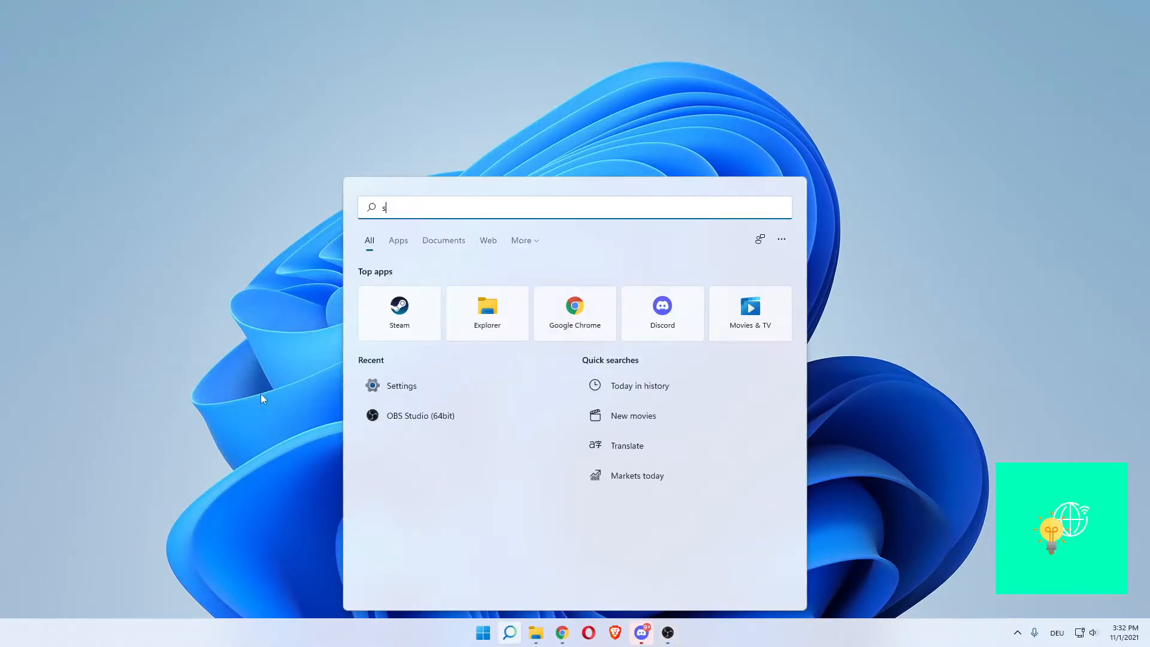
- Search the taskbar for 'settings' and launch the Settings app from Best match
{"action": "type", "text": "ettings"}
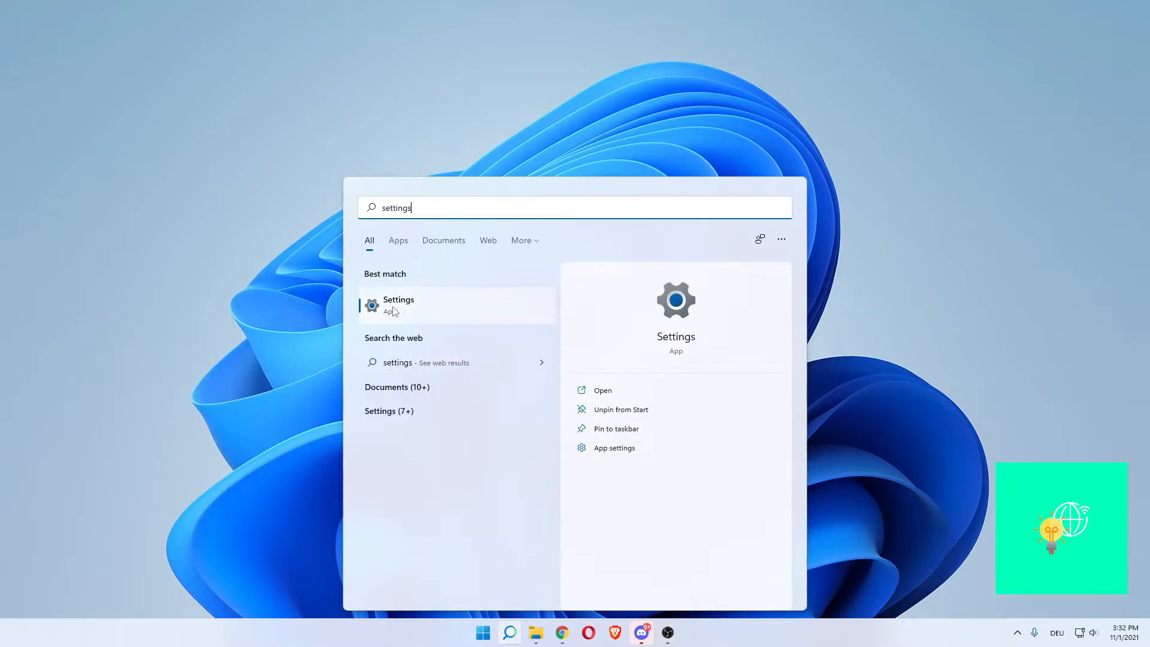
{"action": "left_click", "coordinate": [398, 304]}
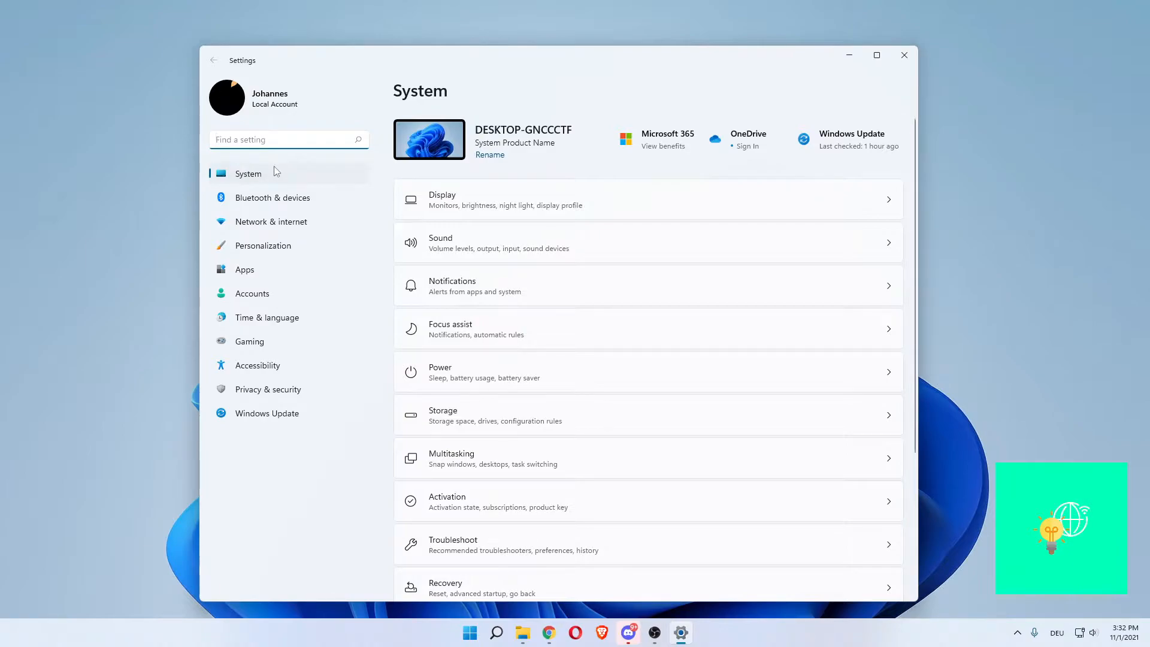
{"action": "mouse_move", "coordinate": [499, 105]}
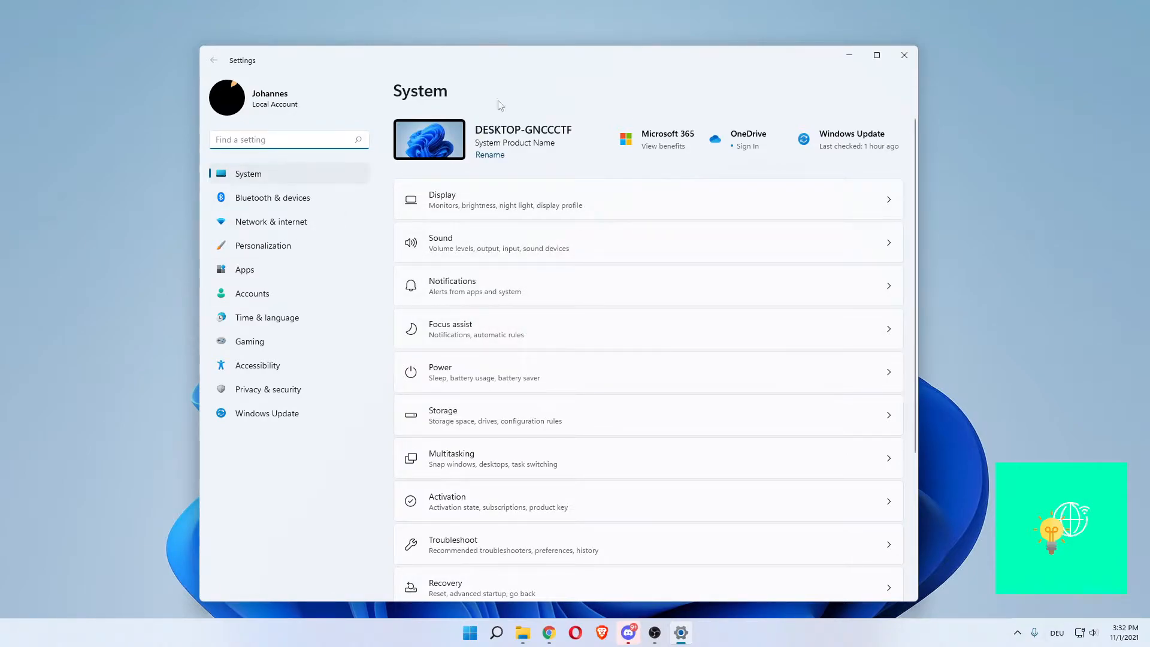
{"action": "mouse_move", "coordinate": [308, 253]}
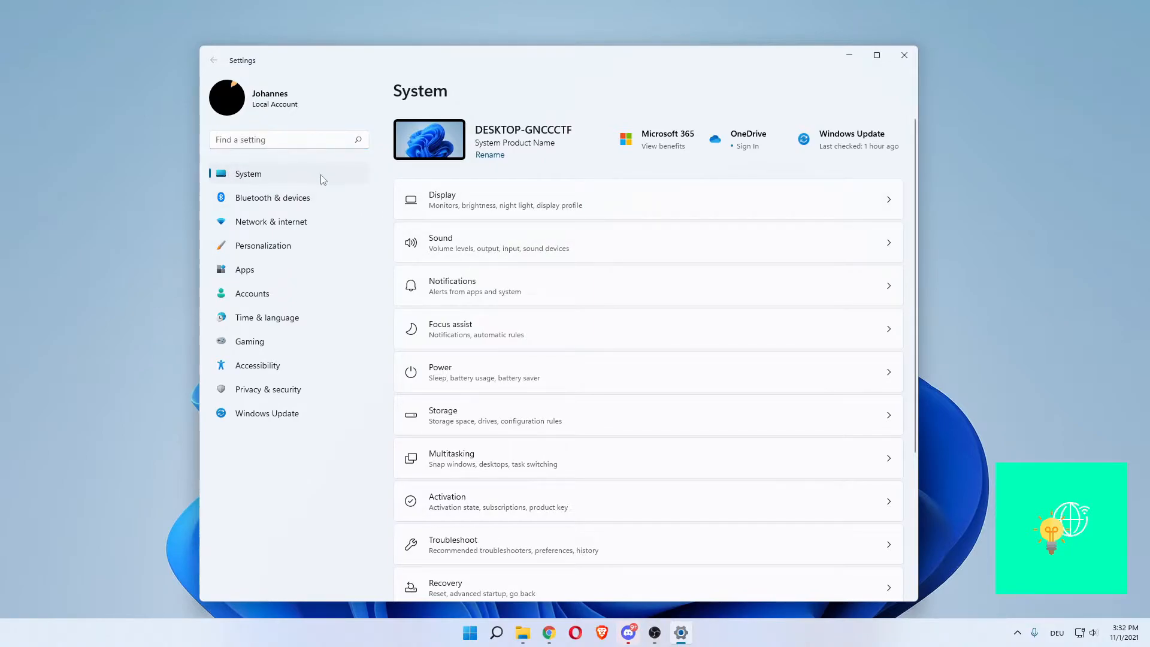
{"action": "mouse_move", "coordinate": [272, 245]}
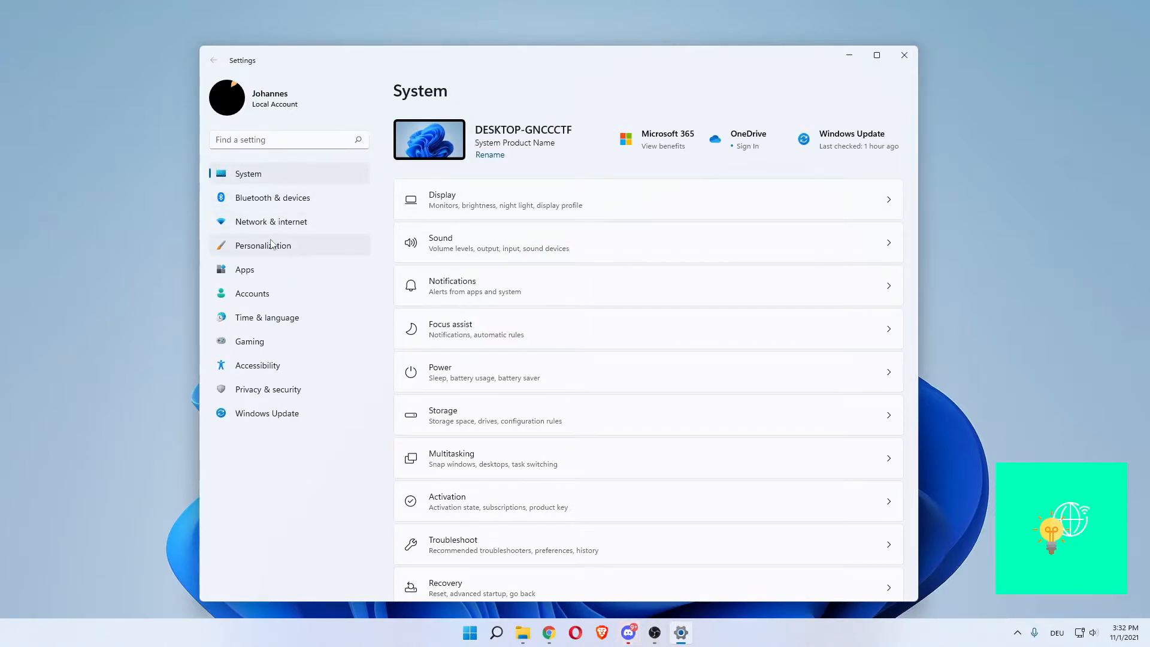
- Go to Personalization and open its Themes page
{"action": "left_click", "coordinate": [262, 245]}
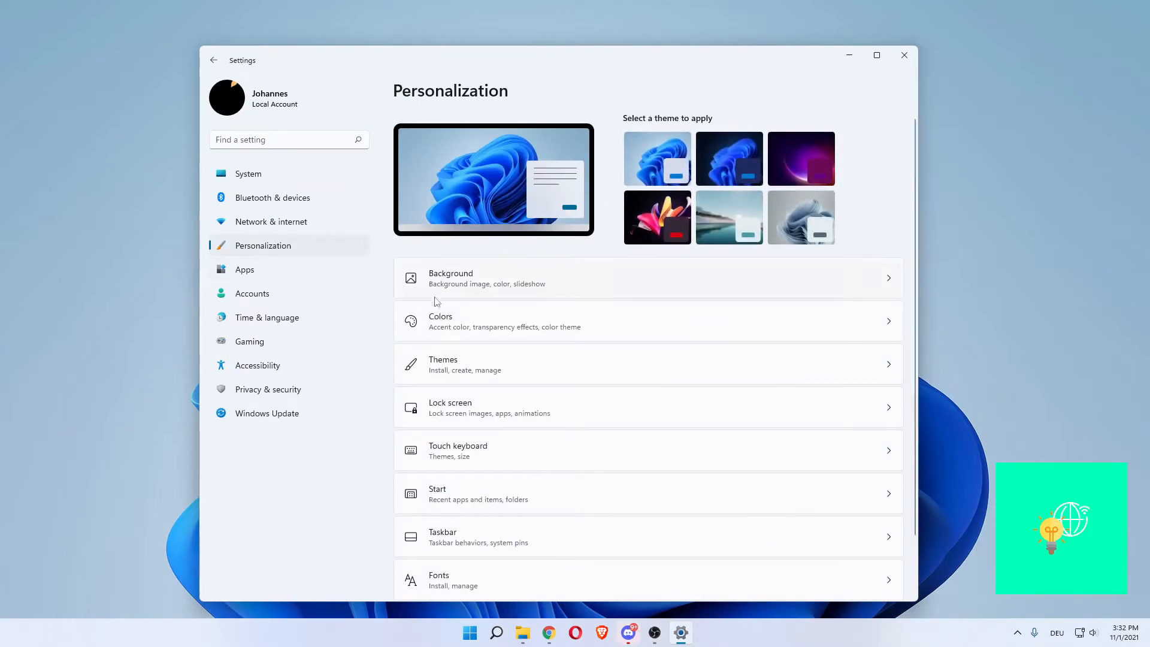
{"action": "mouse_move", "coordinate": [435, 380]}
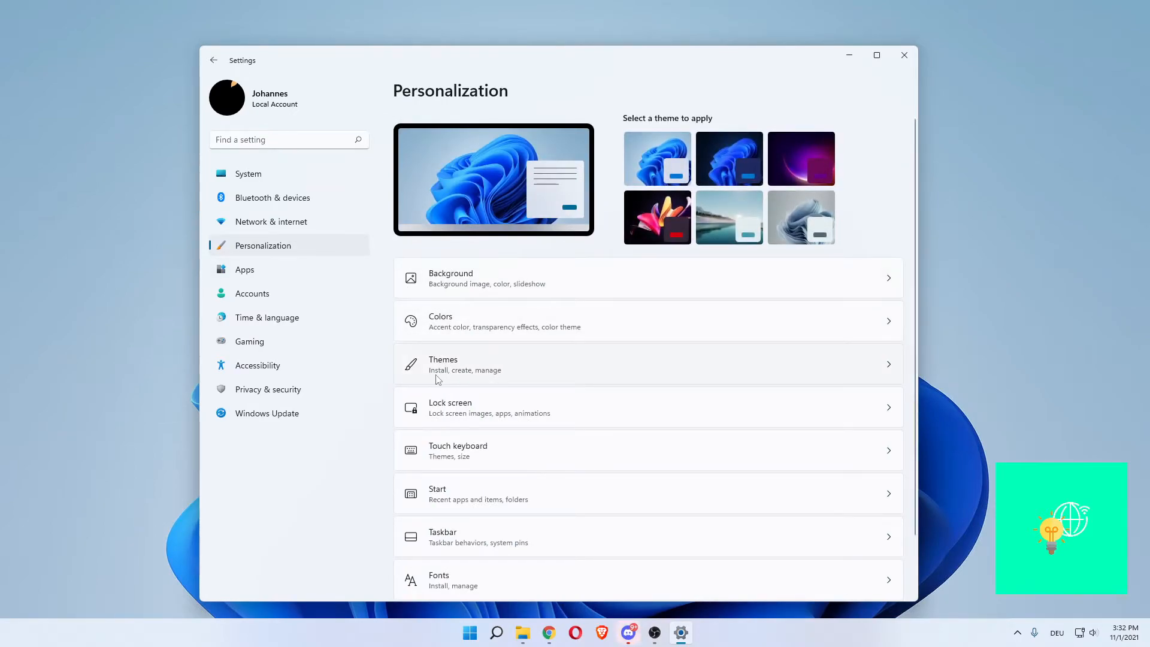
{"action": "left_click", "coordinate": [465, 365]}
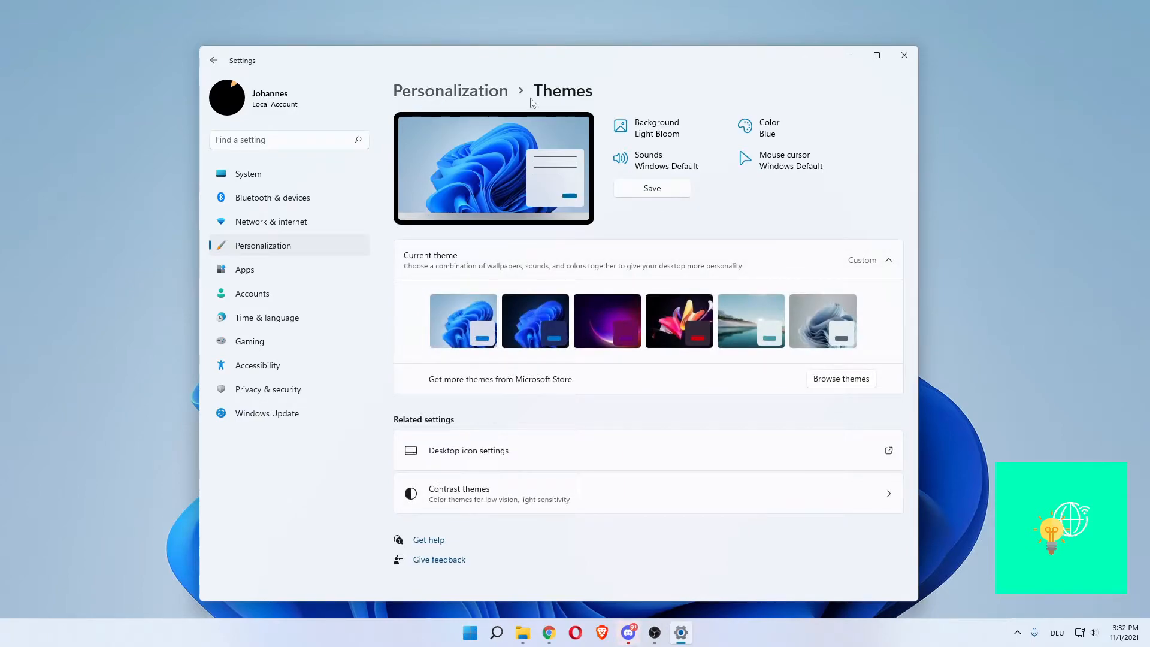
{"action": "mouse_move", "coordinate": [428, 504]}
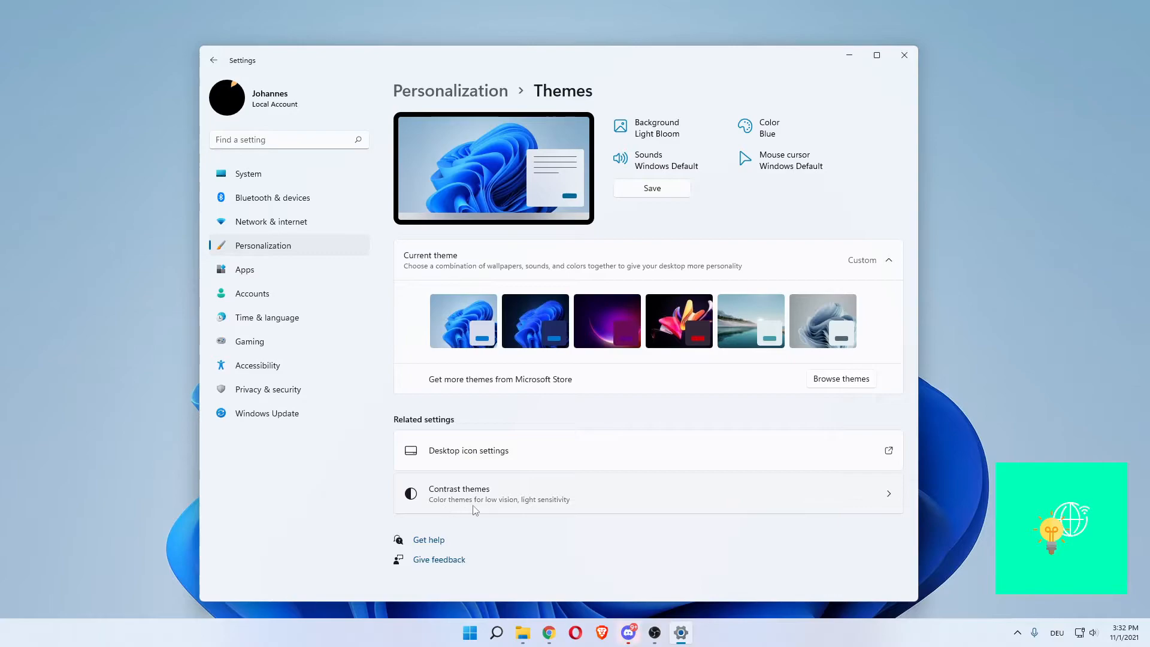
- Choose None for Contrast themes, then close Settings back to the desktop
{"action": "left_click", "coordinate": [469, 494]}
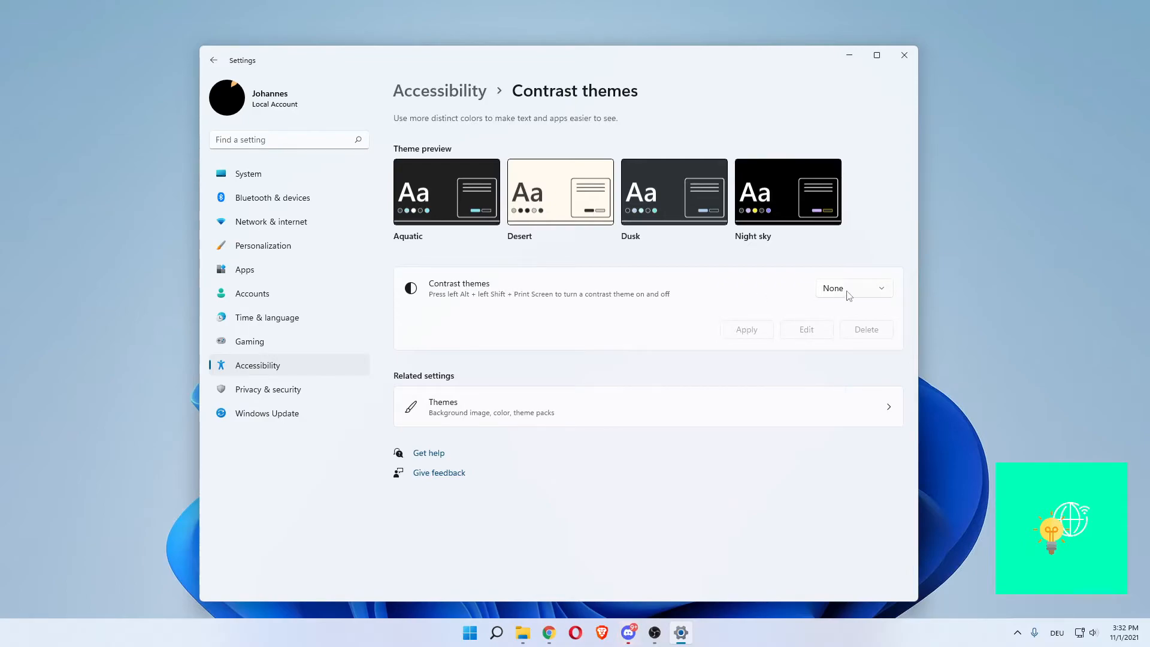
{"action": "left_click", "coordinate": [853, 287]}
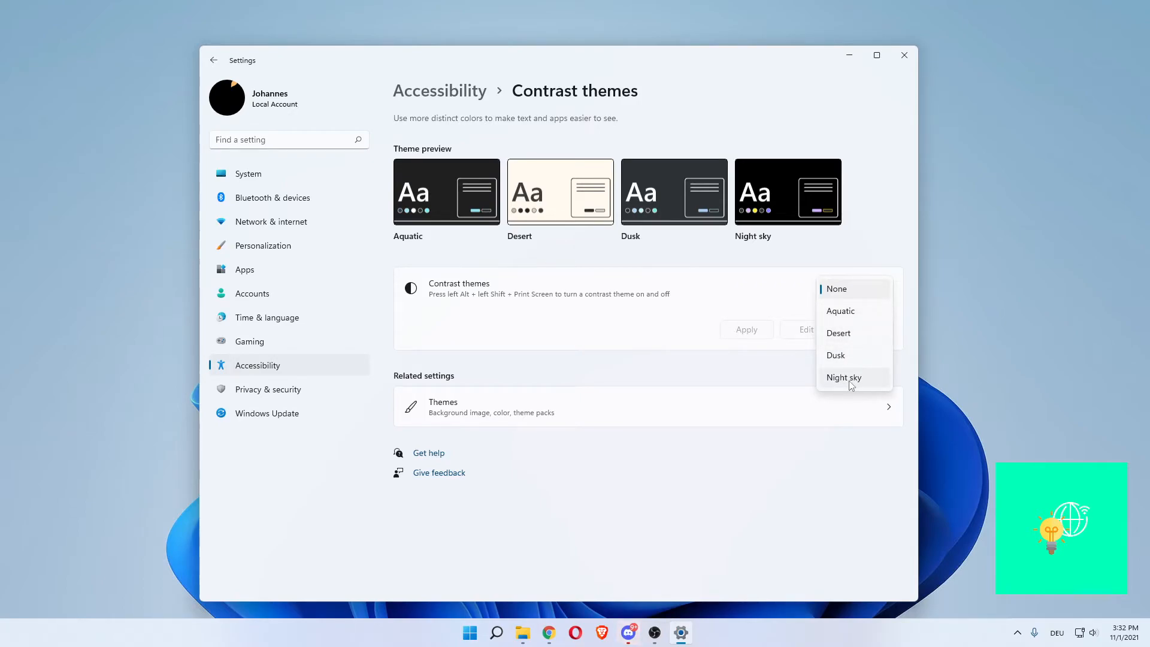
{"action": "mouse_move", "coordinate": [826, 376]}
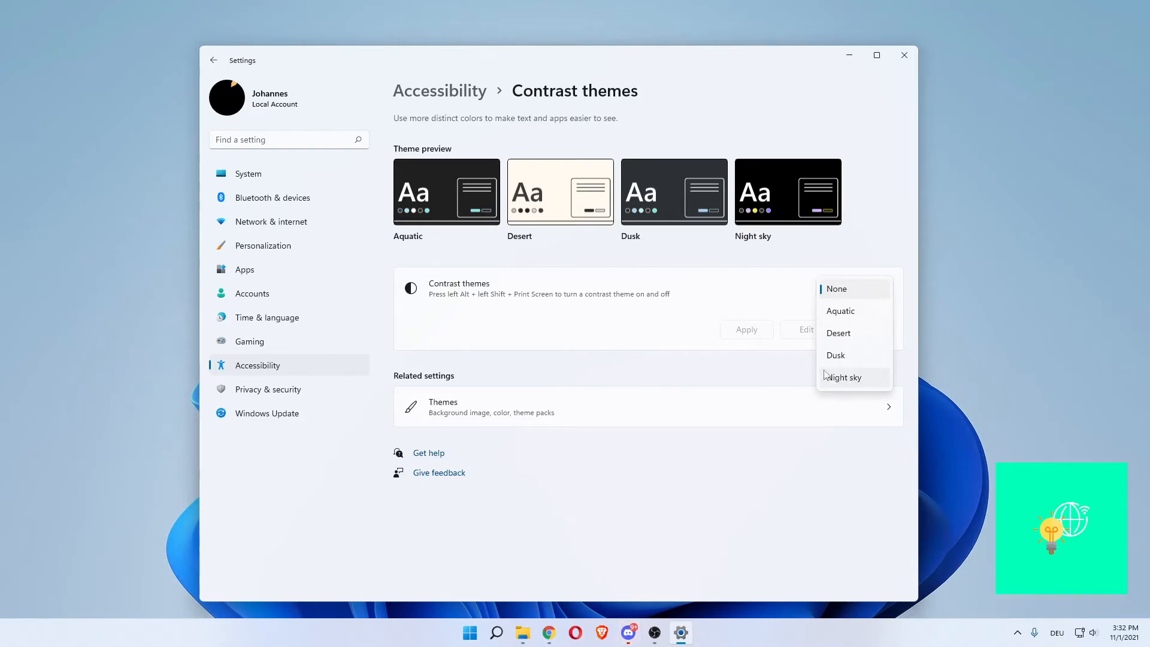
{"action": "left_click", "coordinate": [837, 289]}
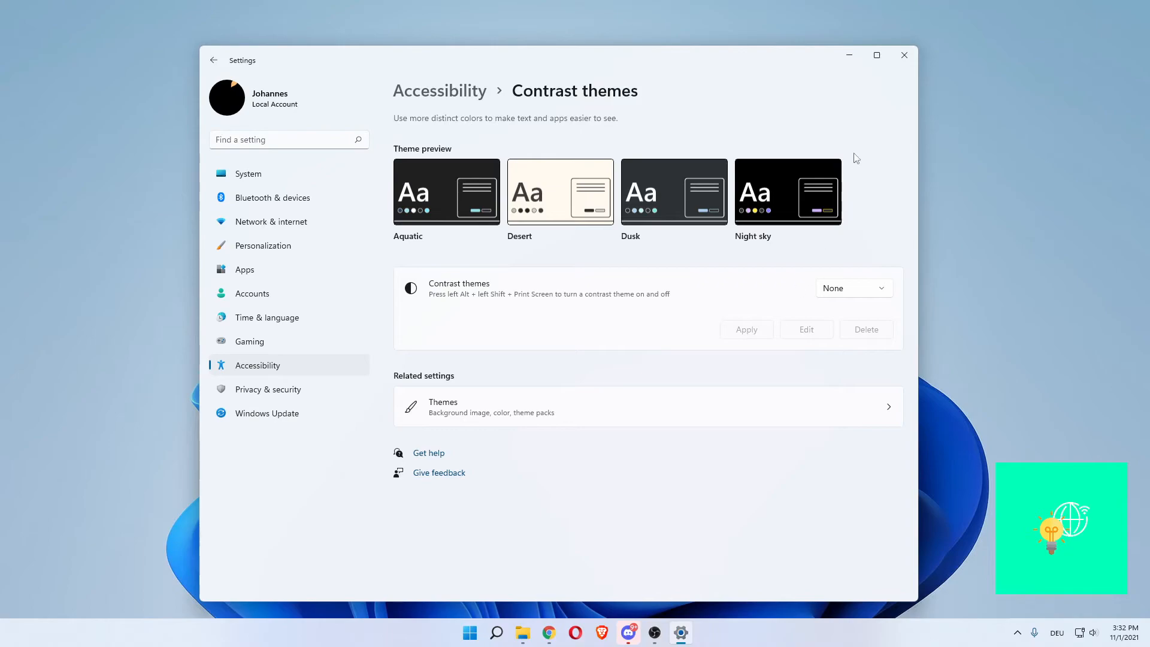
{"action": "mouse_move", "coordinate": [537, 351]}
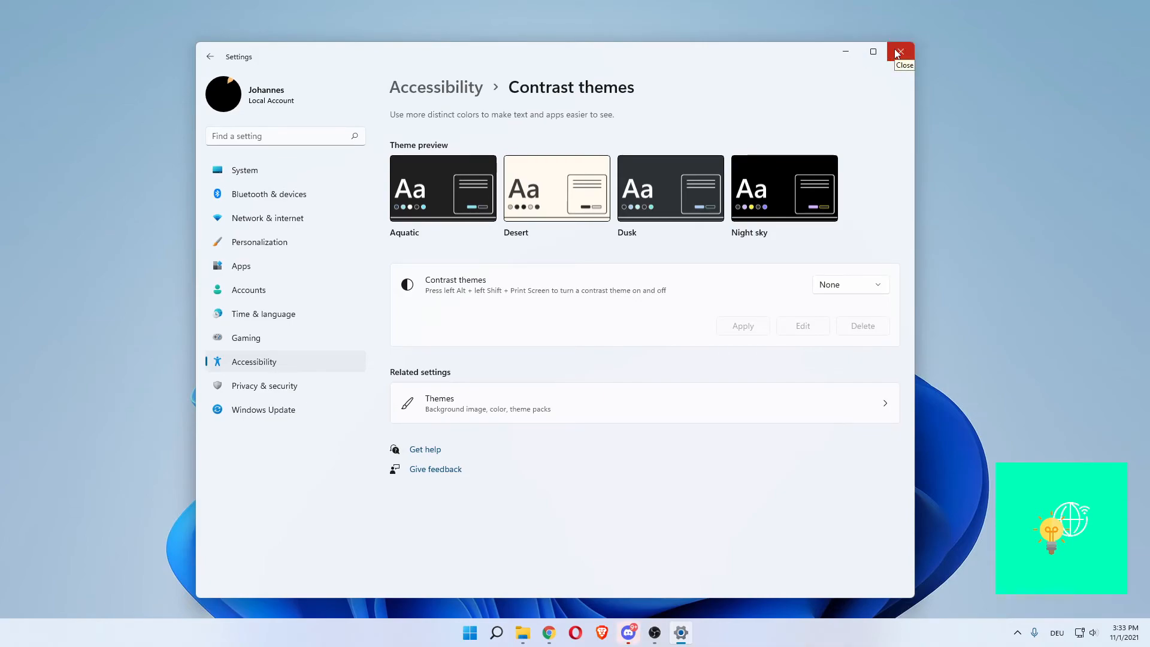
{"action": "left_click", "coordinate": [901, 51]}
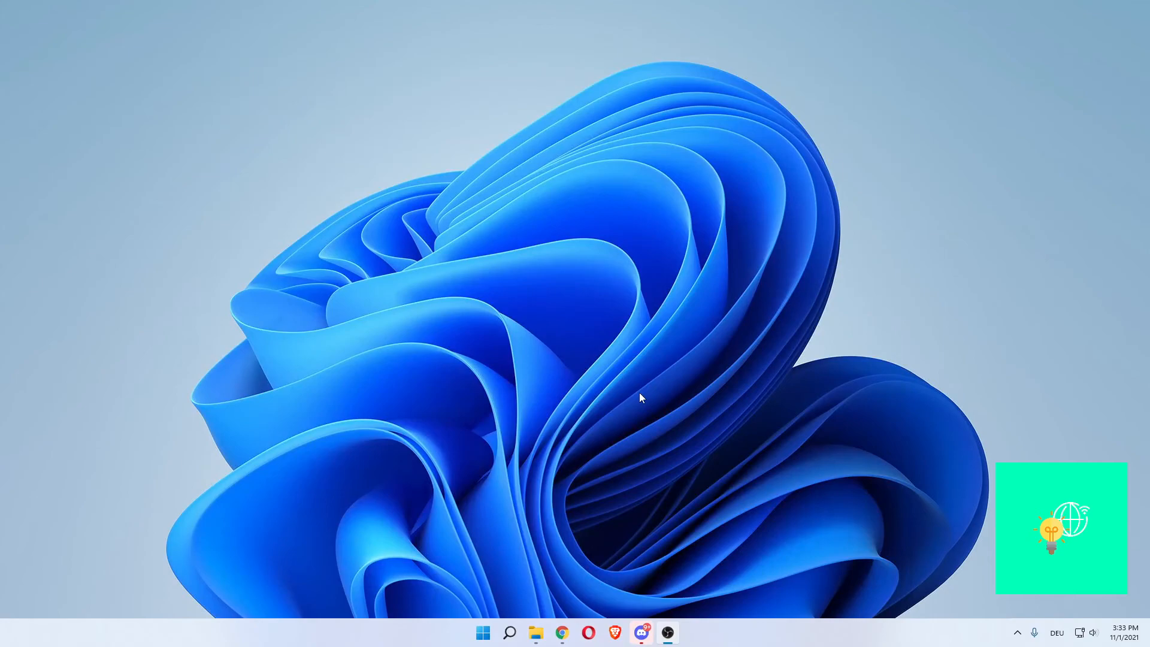
{"action": "mouse_move", "coordinate": [629, 289]}
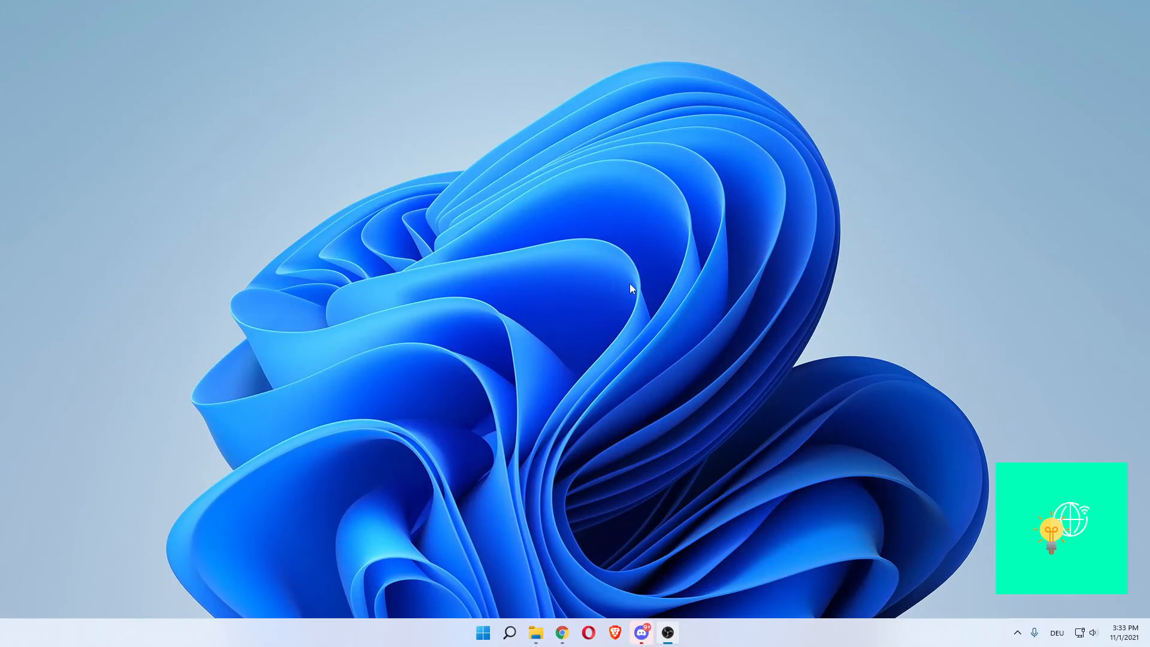